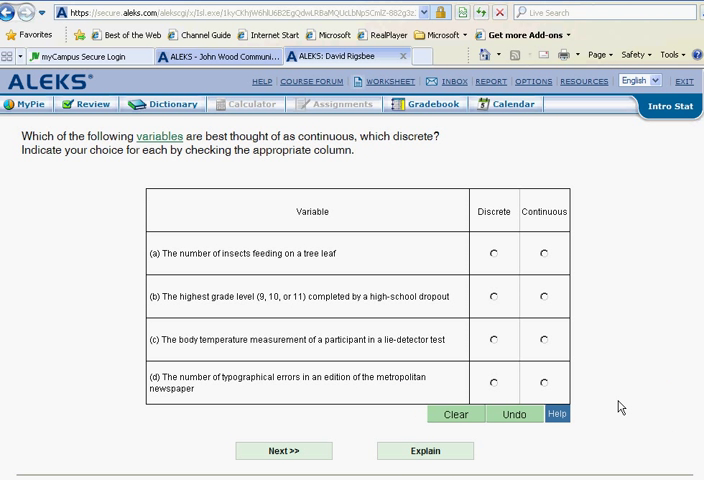
mouse_move(616, 404)
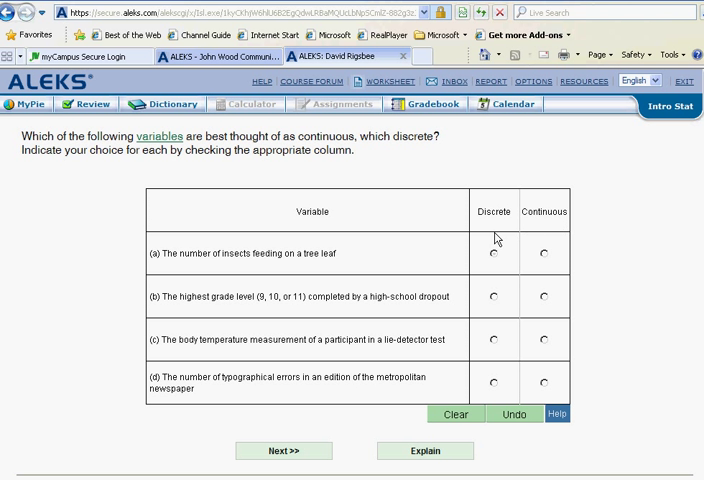
mouse_move(328, 272)
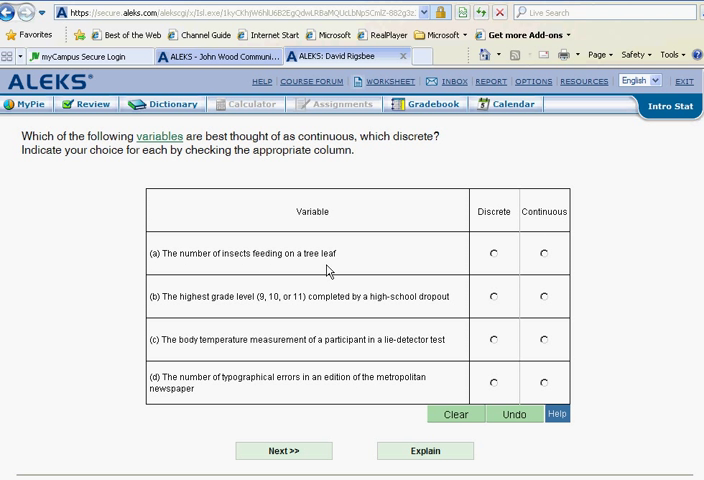